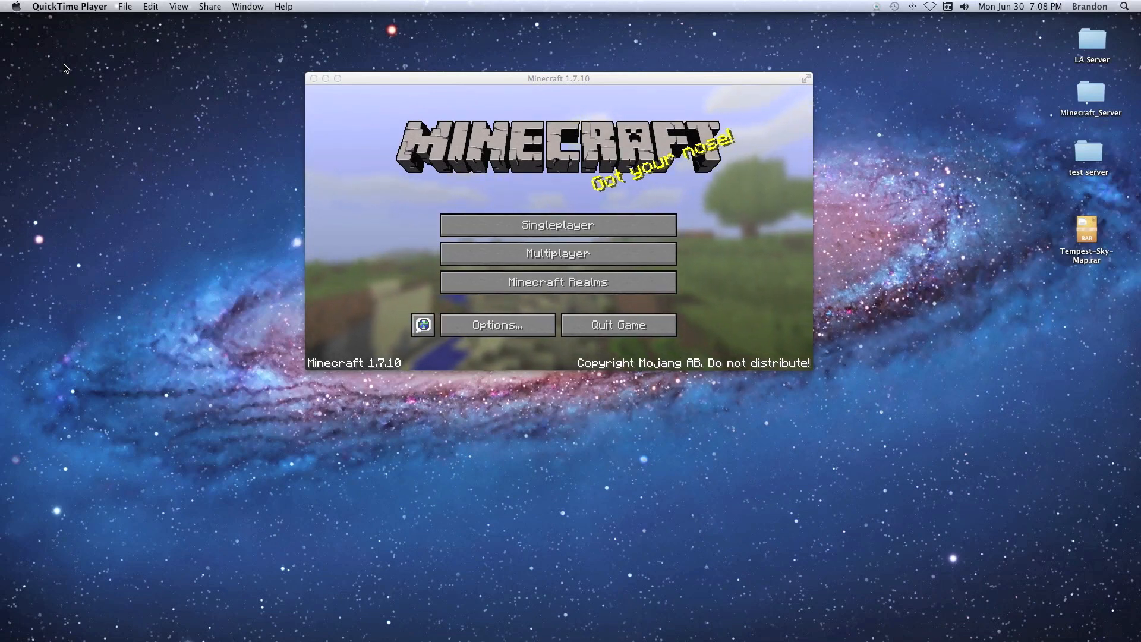
mouse_move(918, 388)
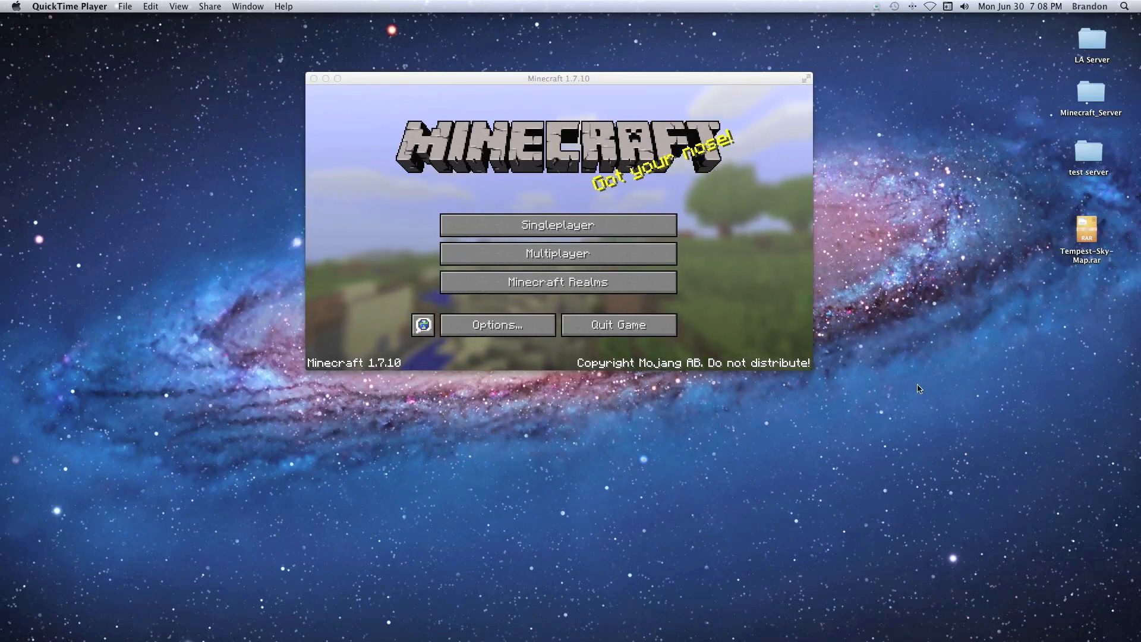
mouse_move(1011, 317)
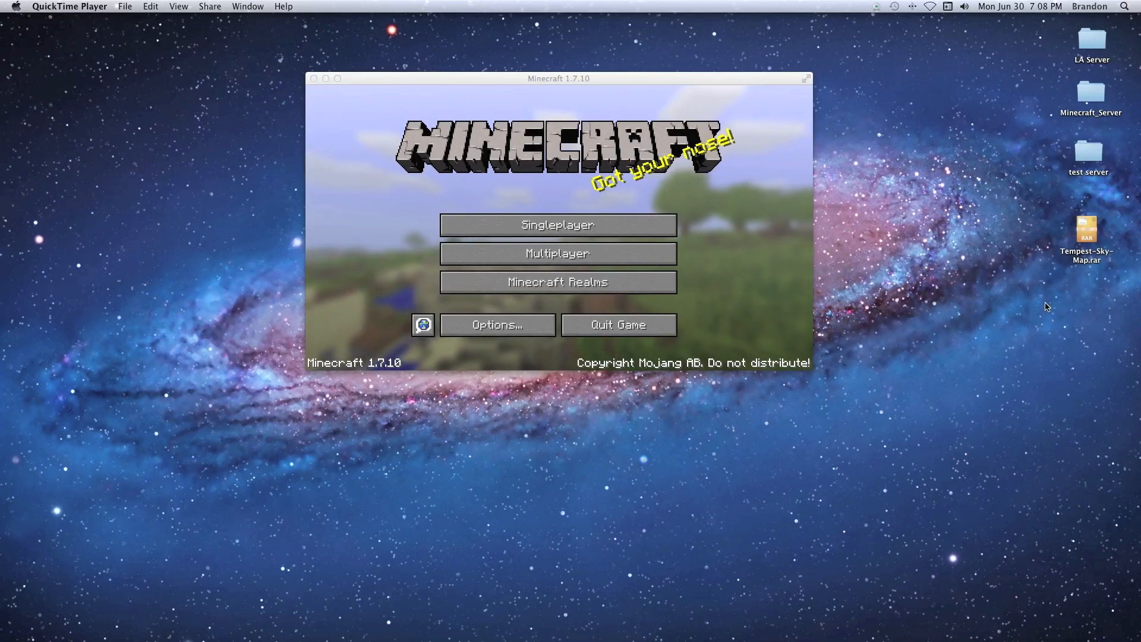
mouse_move(1091, 272)
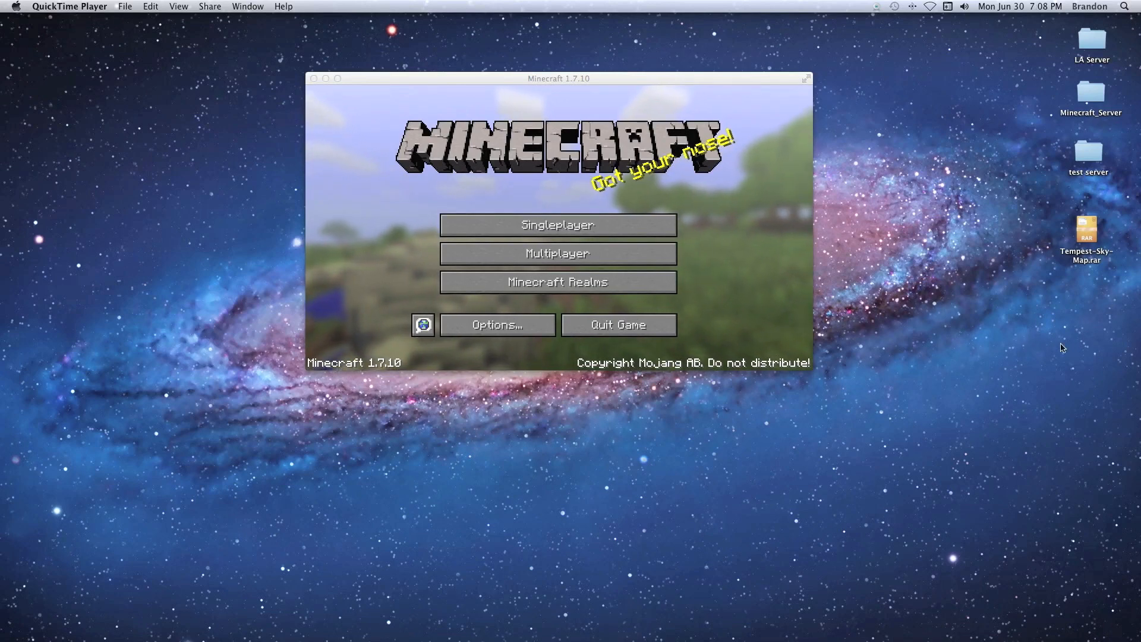
mouse_move(734, 445)
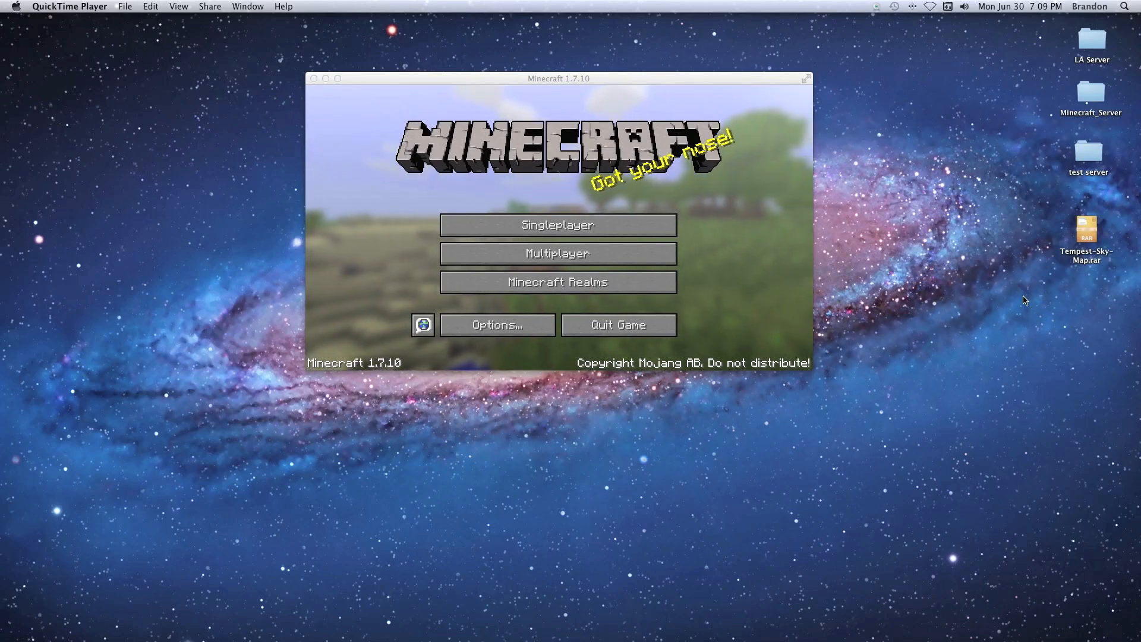
mouse_move(298, 608)
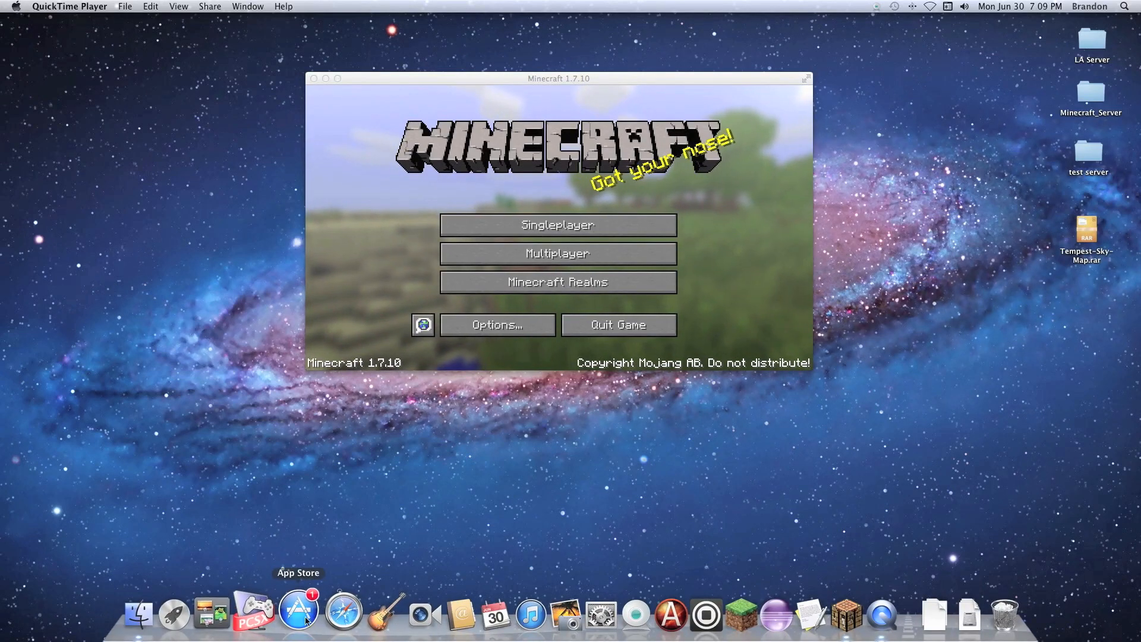
Step: Search the App Store for 'rar' to list archive utilities such as The Unarchiver
click(297, 610)
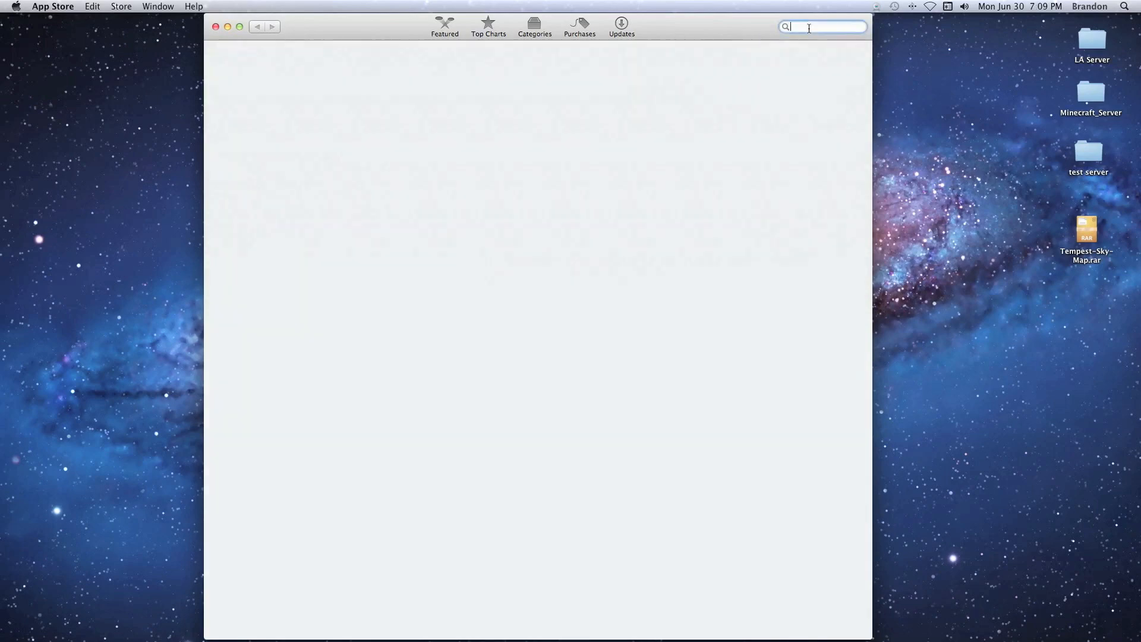
text(rar)
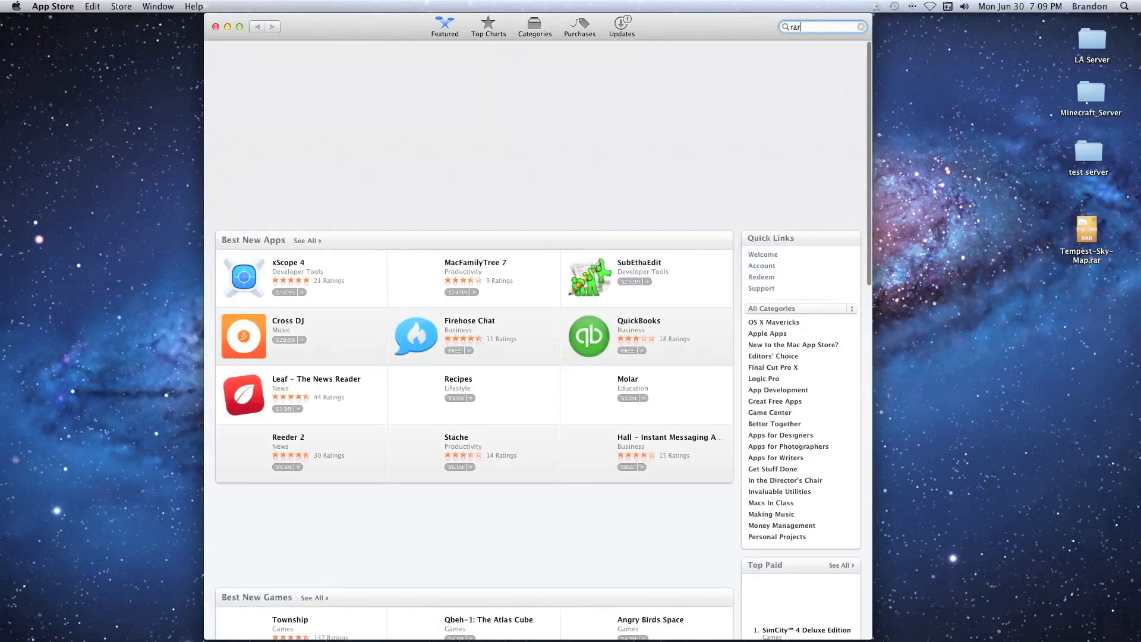
key(Return)
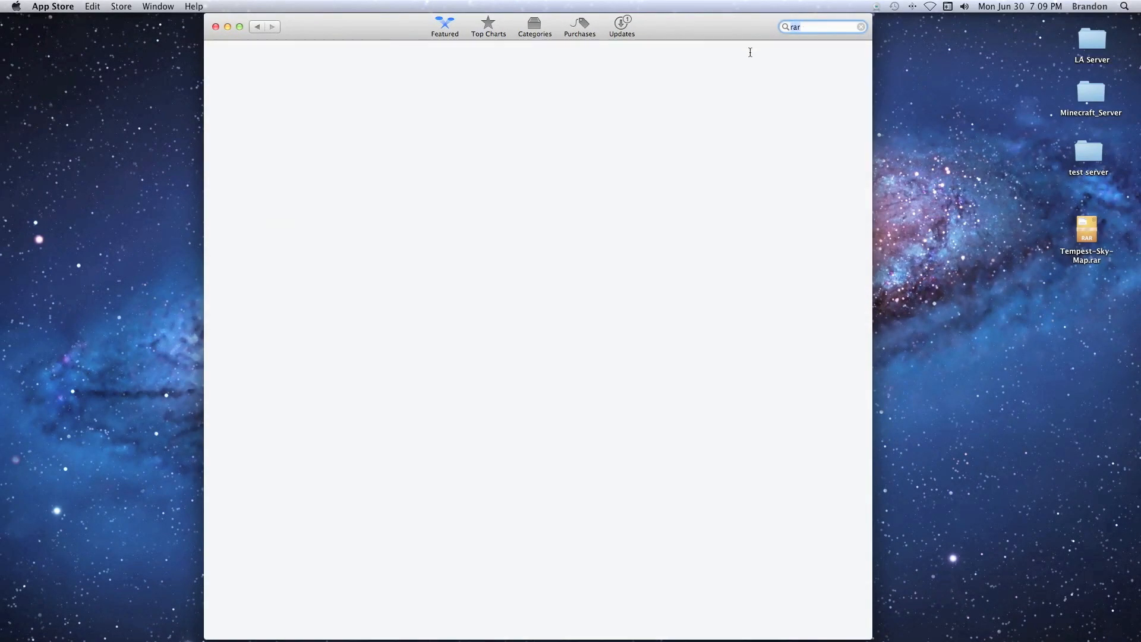
key(Return)
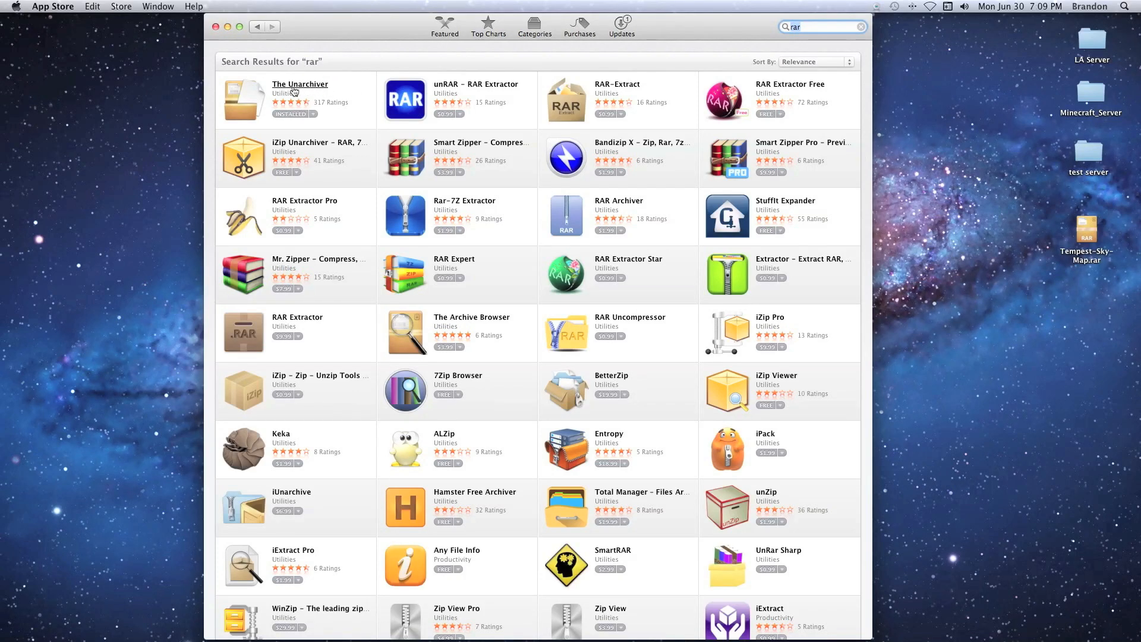
mouse_move(273, 59)
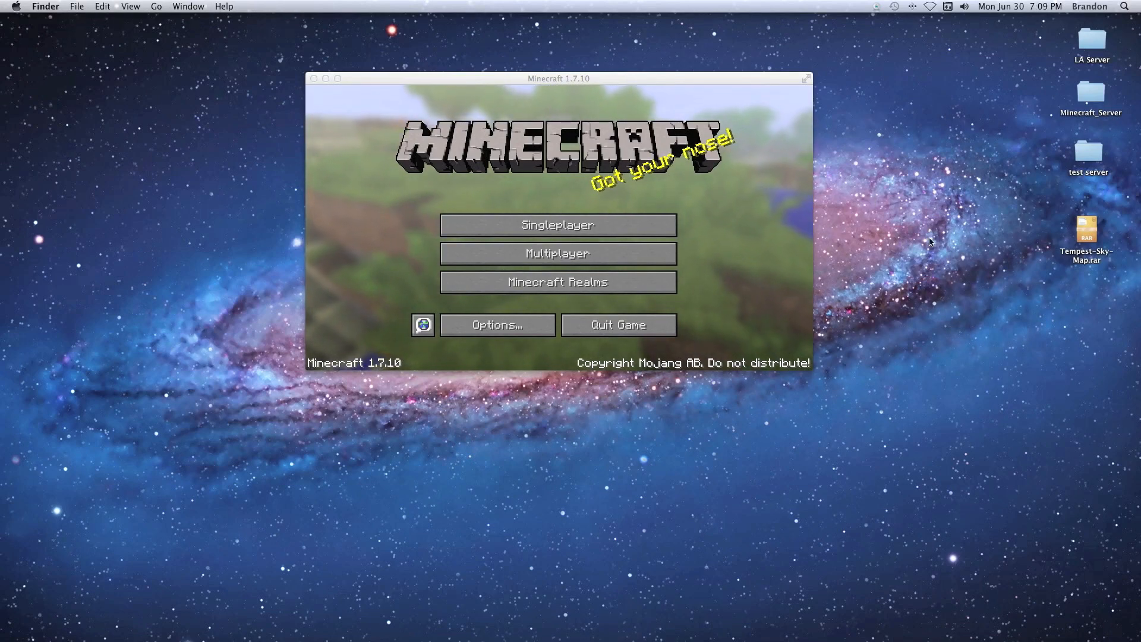
mouse_move(1085, 231)
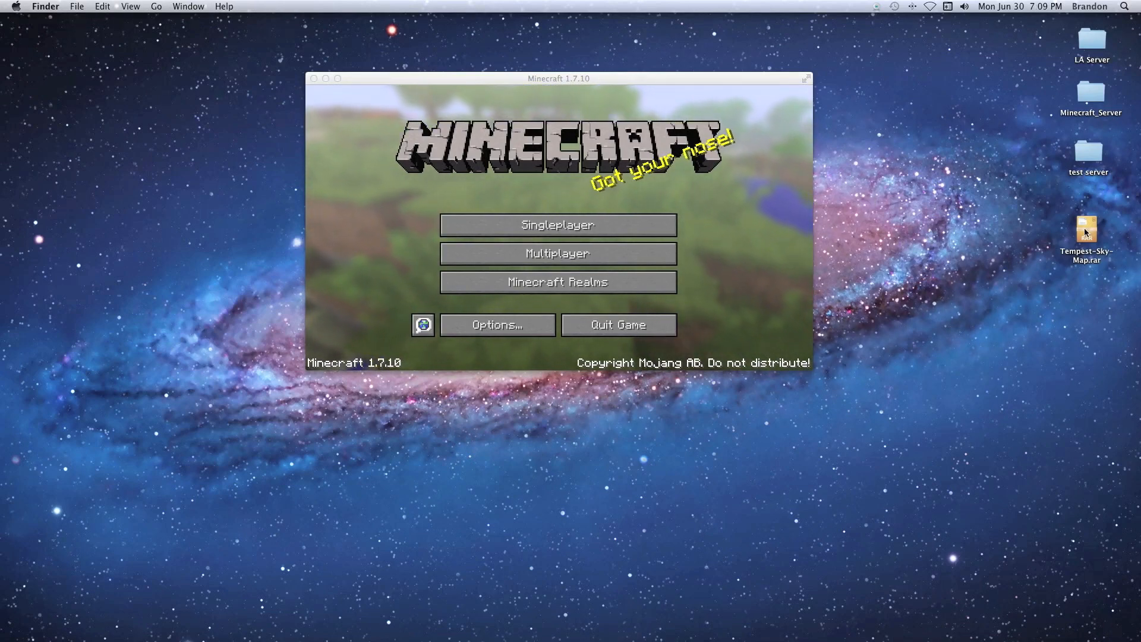
Step: Extract Tempest-Sky-Map.rar with The Unarchiver and open the test server folder
right_click(1086, 231)
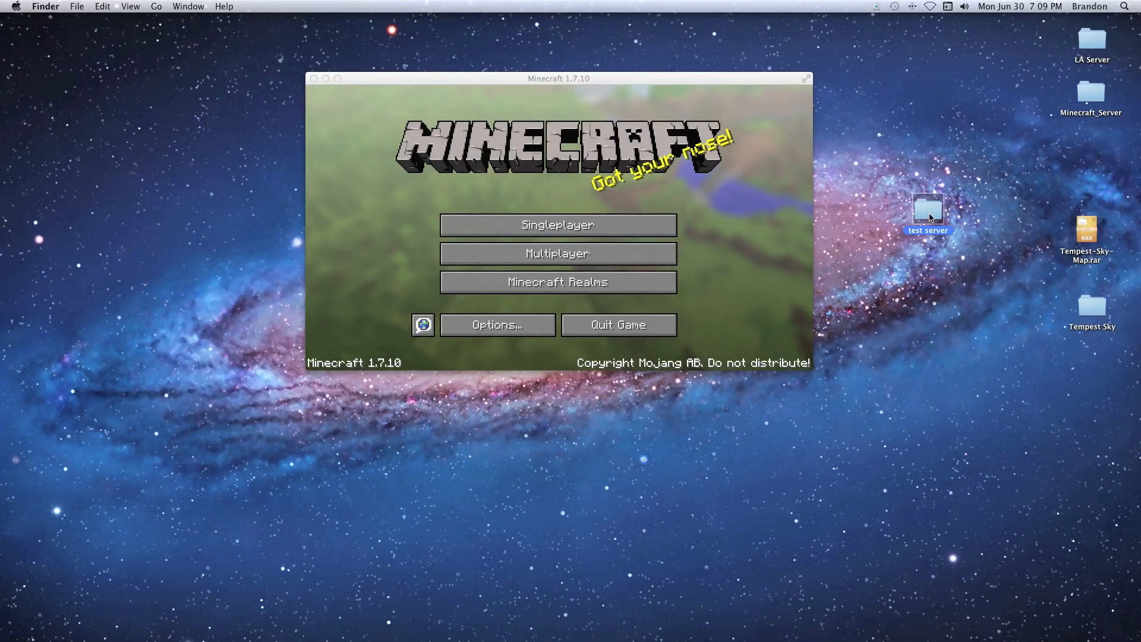
double_click(927, 211)
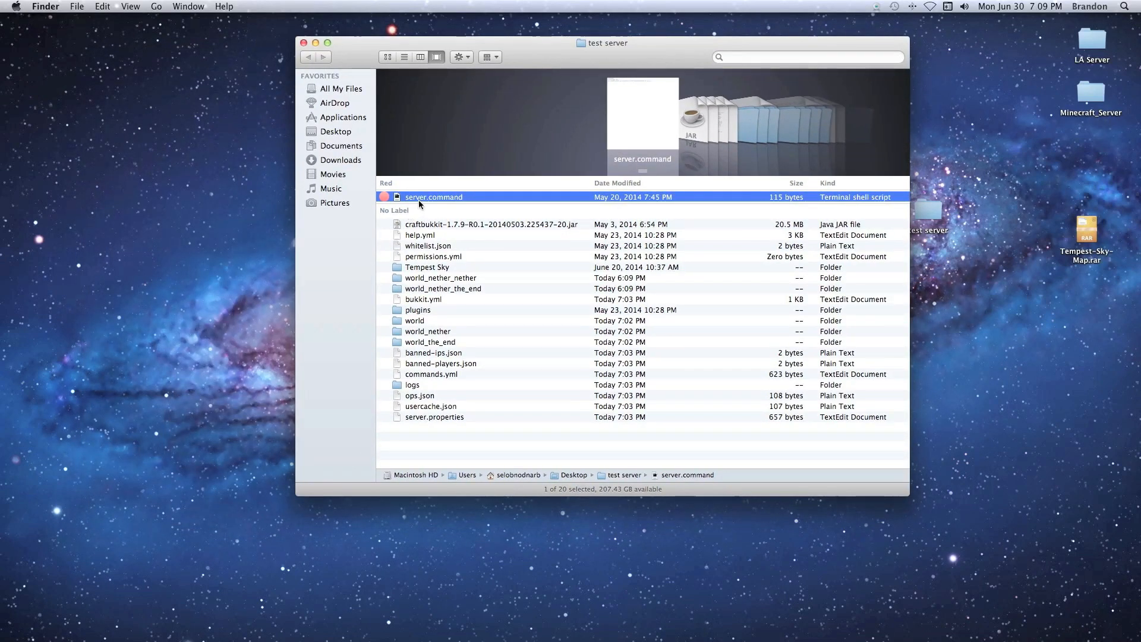
mouse_move(439, 271)
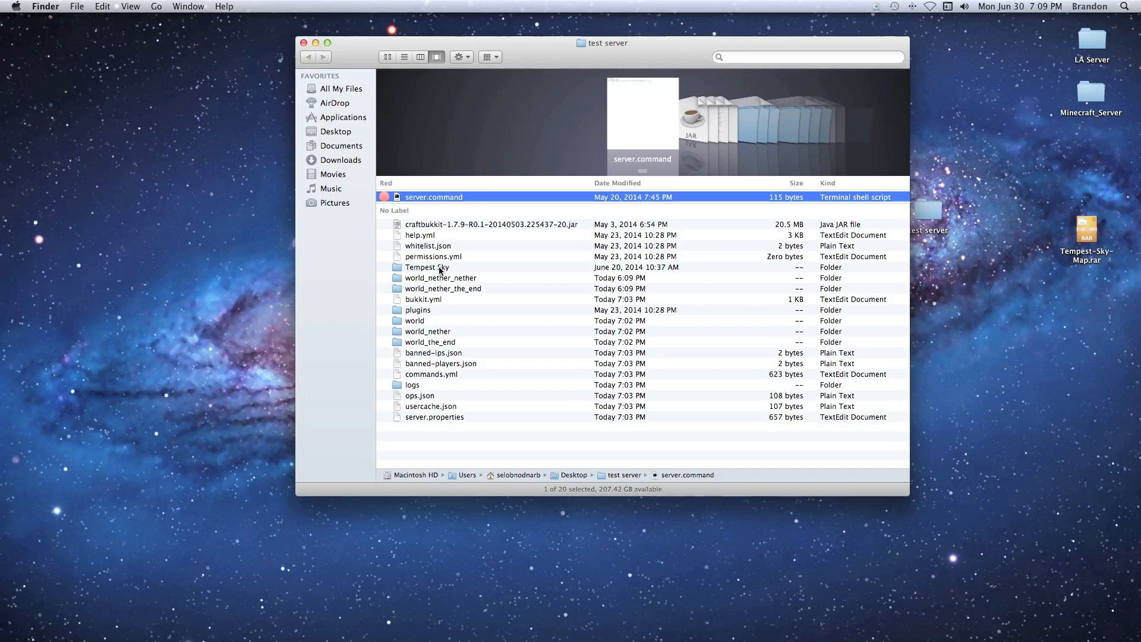
mouse_move(411, 323)
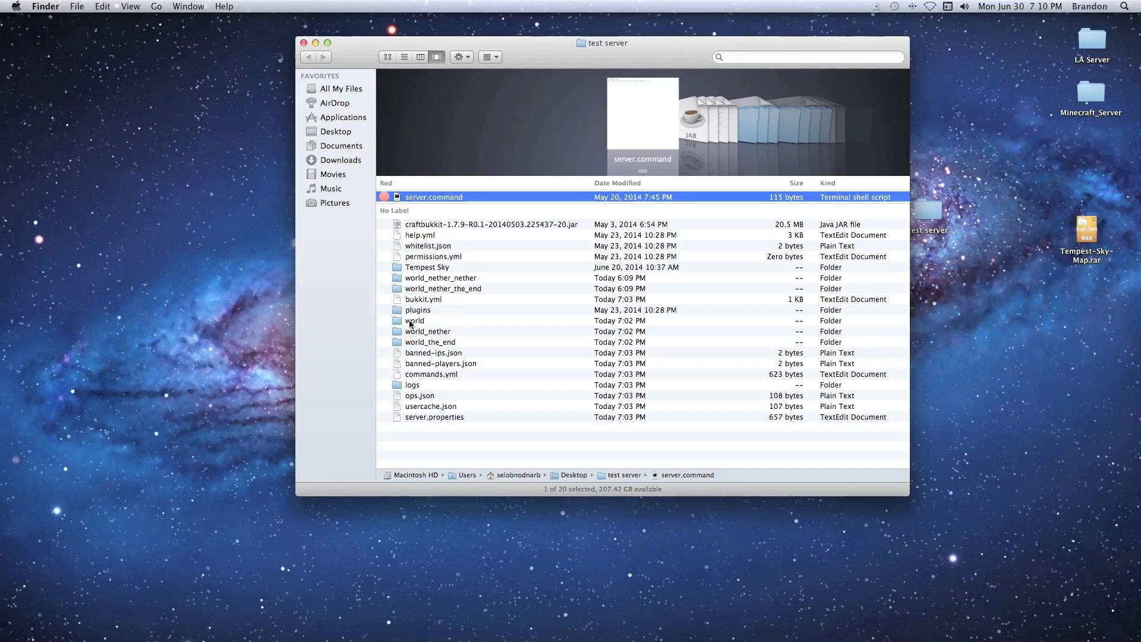
mouse_move(461, 383)
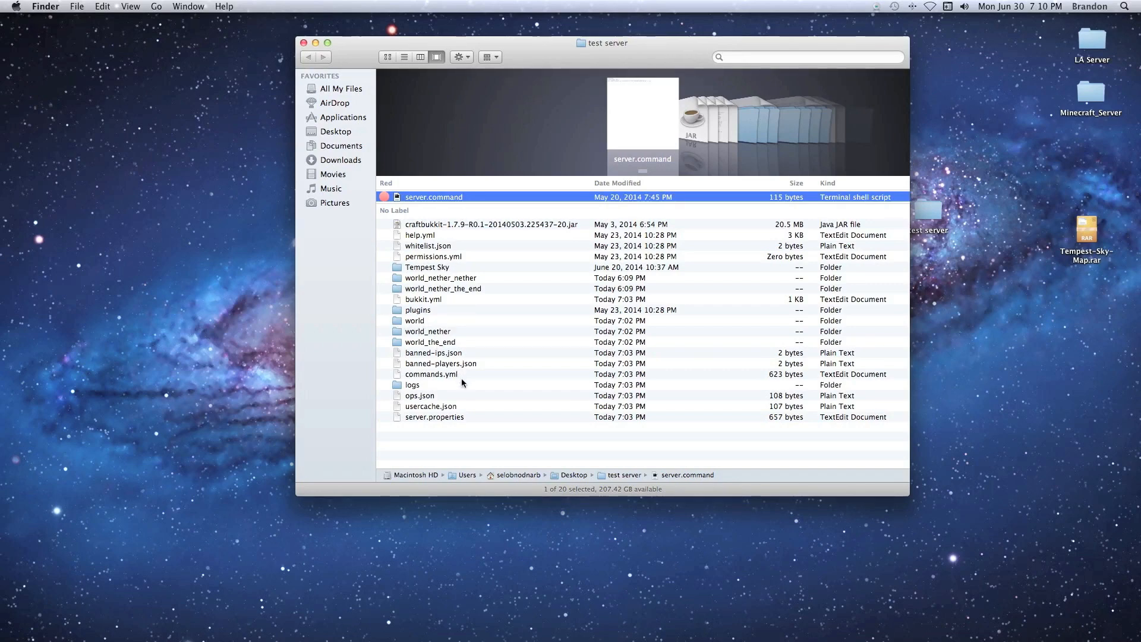
mouse_move(437, 419)
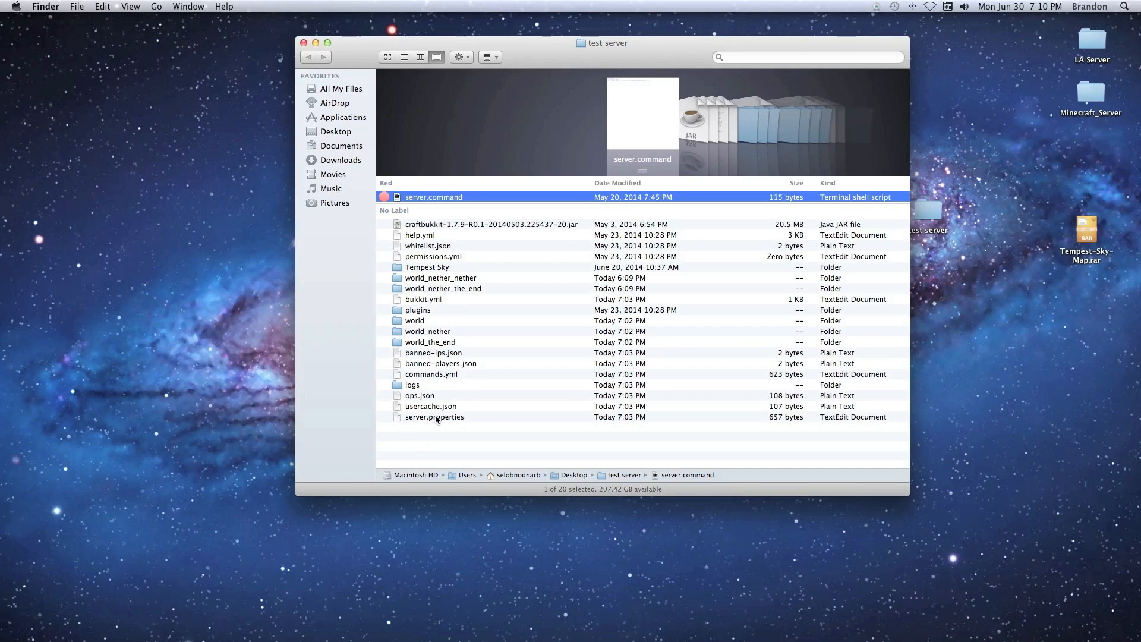
Step: Open the test server's server.properties file in TextEdit
double_click(434, 417)
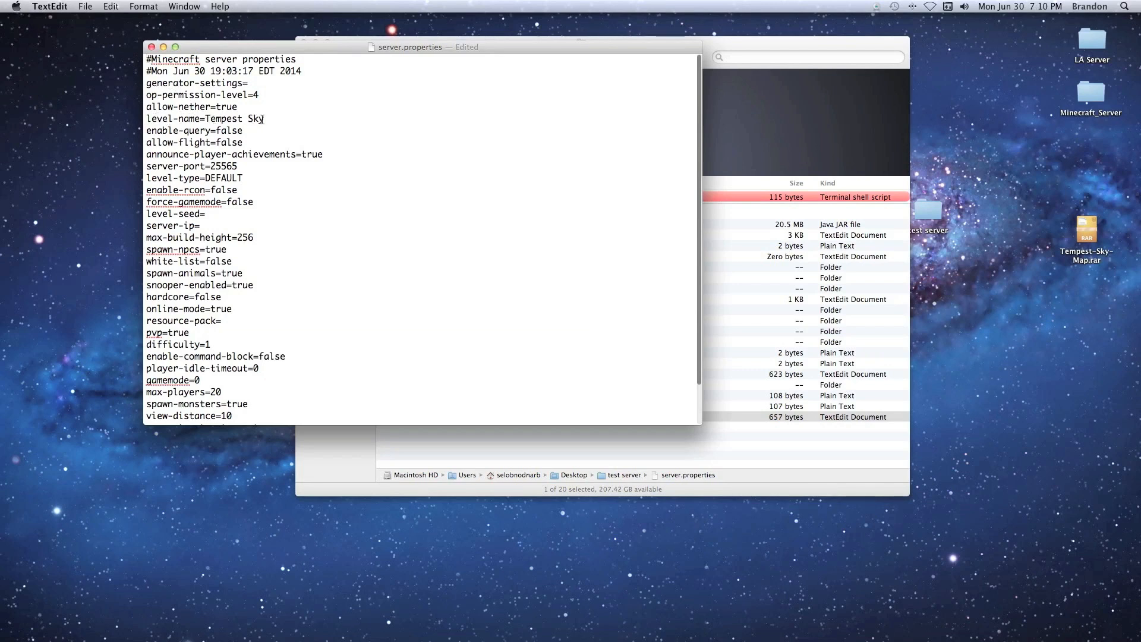
Step: Change level-name from world to Tempest Sky in server.properties and save it
double_click(234, 119)
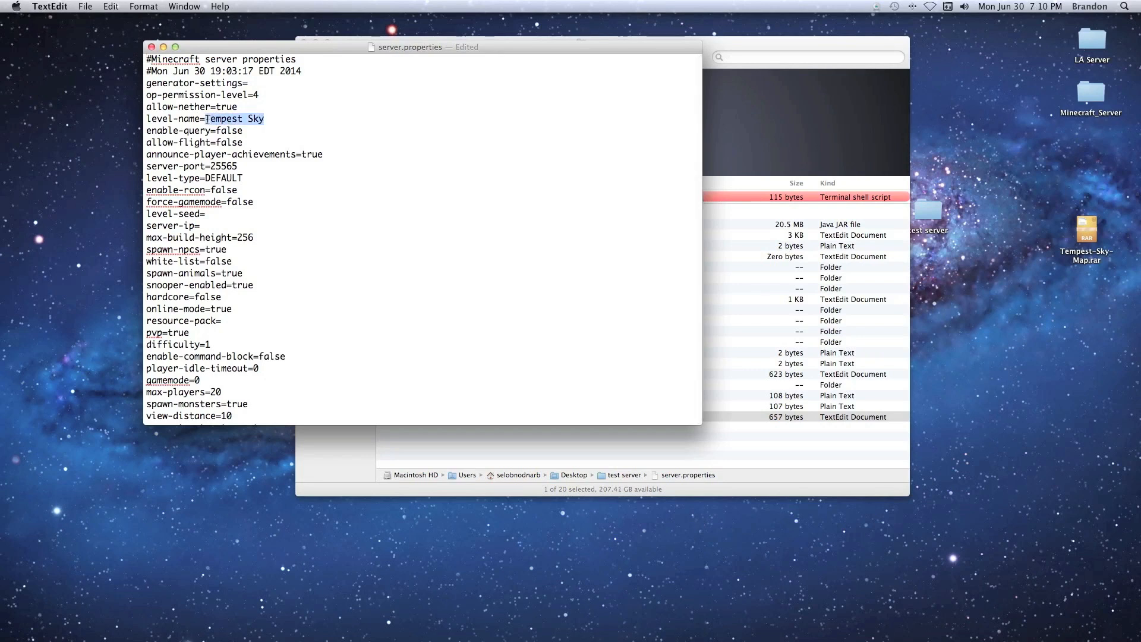
text(wo)
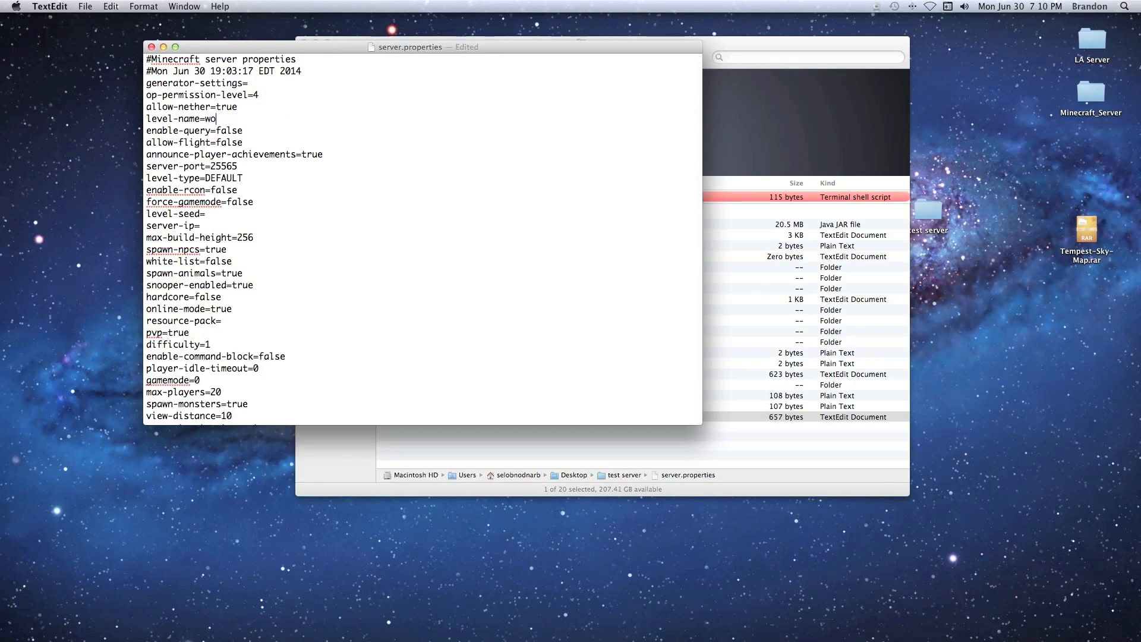
text(rld)
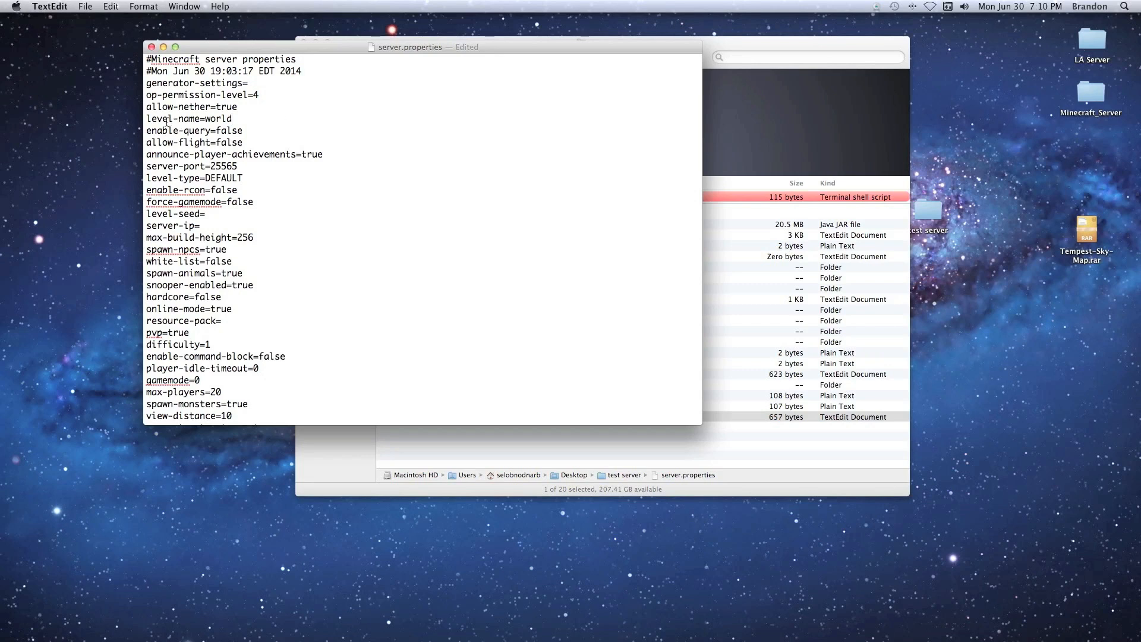
key(BackSpace)
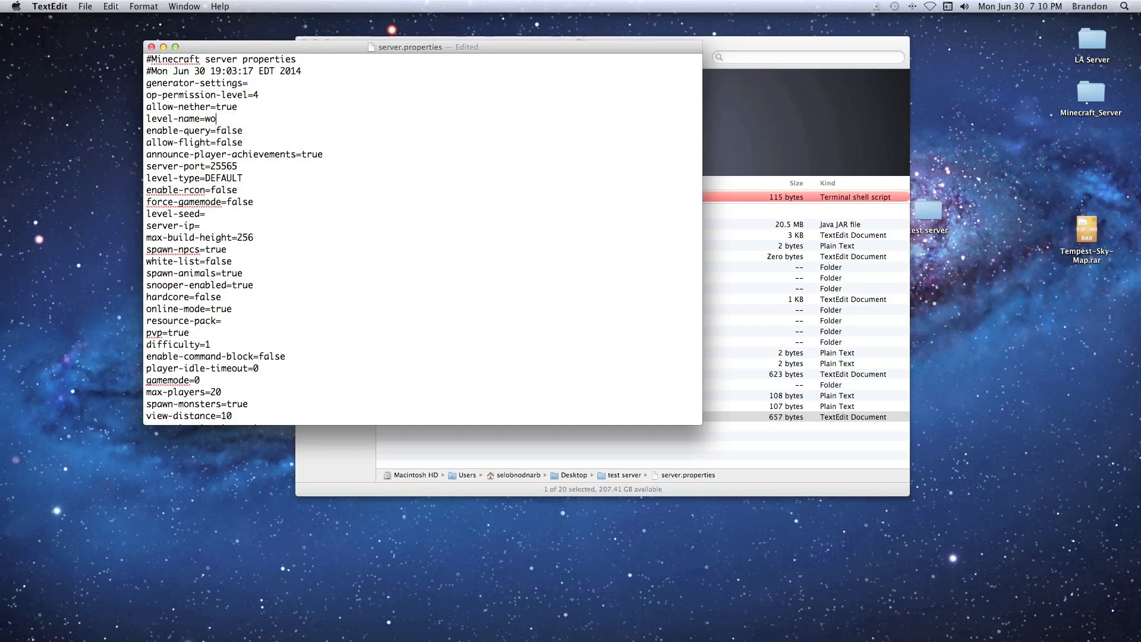
key(backspace)
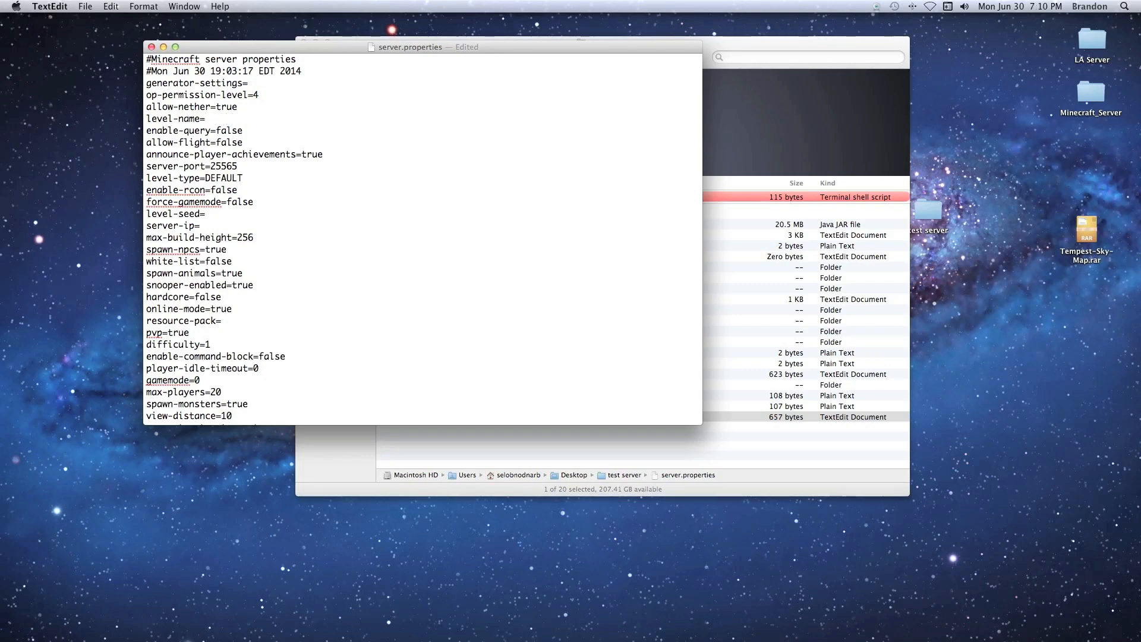
text(Tempest)
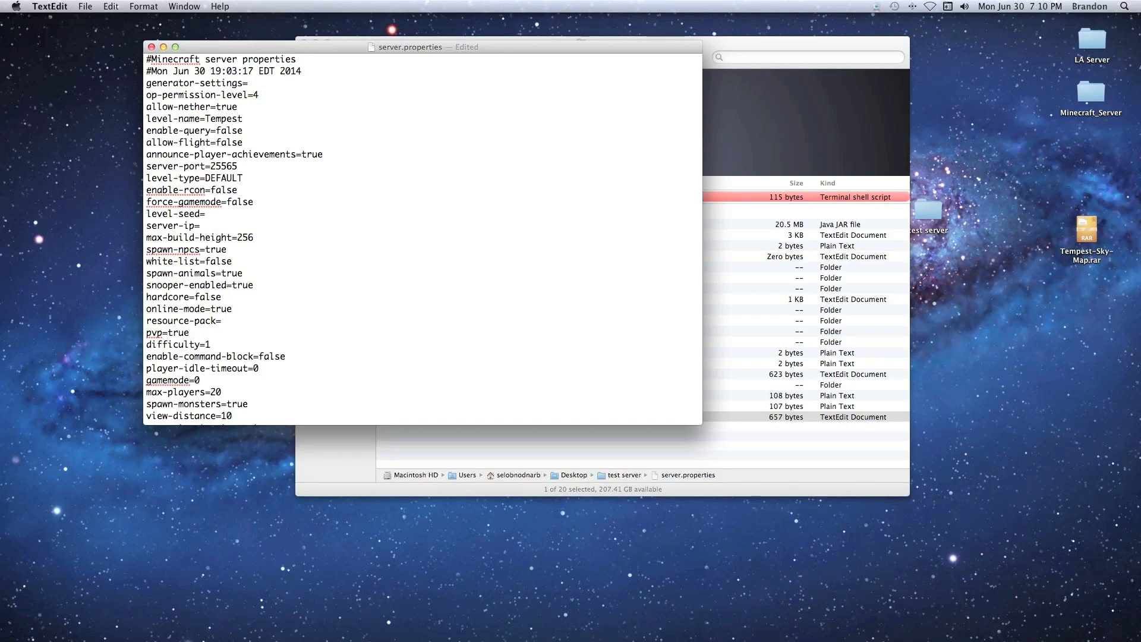
text(Sky)
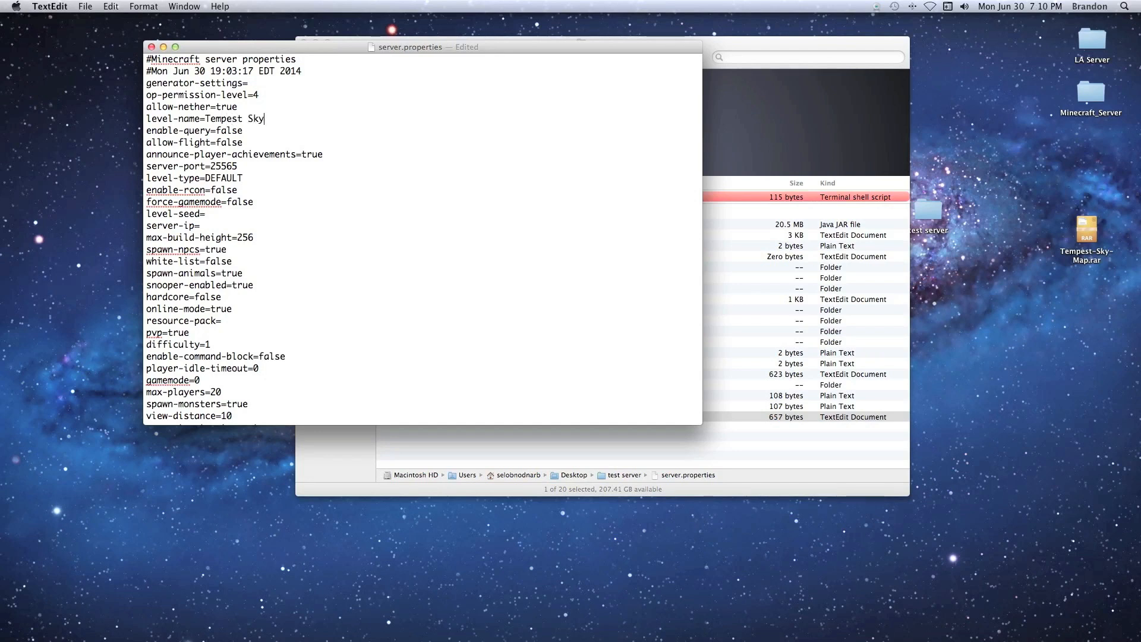
key(cmd+s)
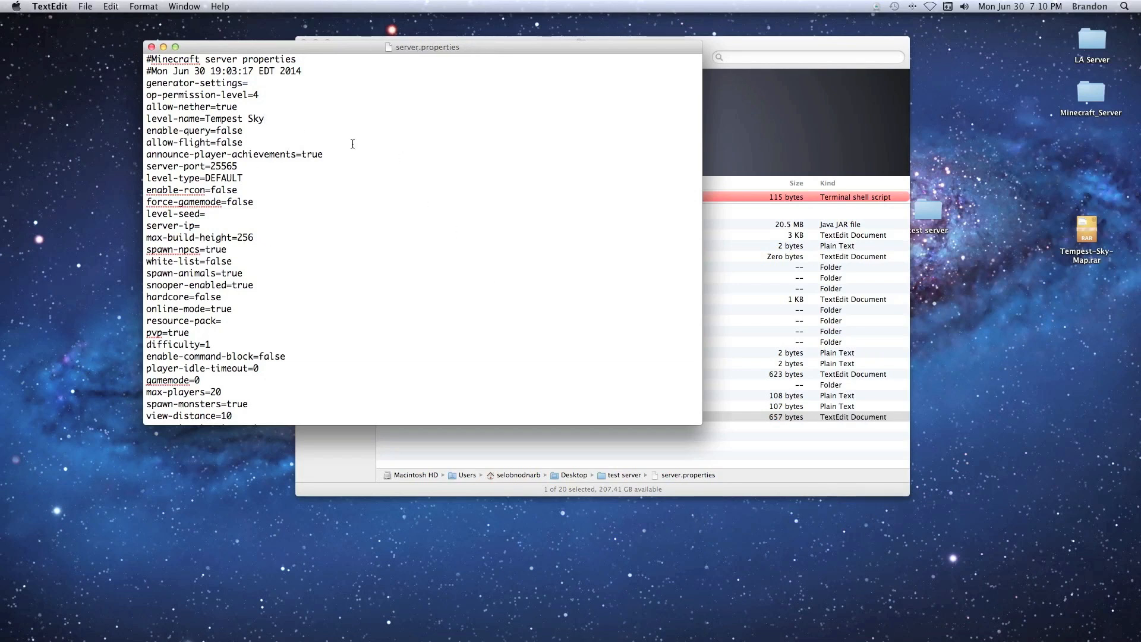
mouse_move(339, 207)
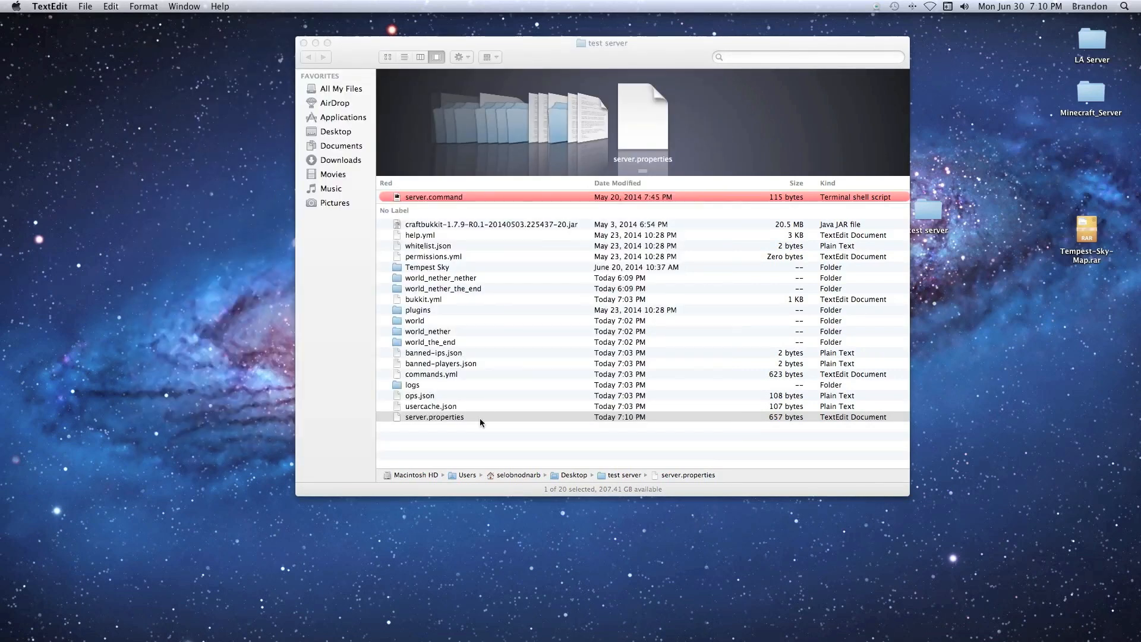
mouse_move(411, 298)
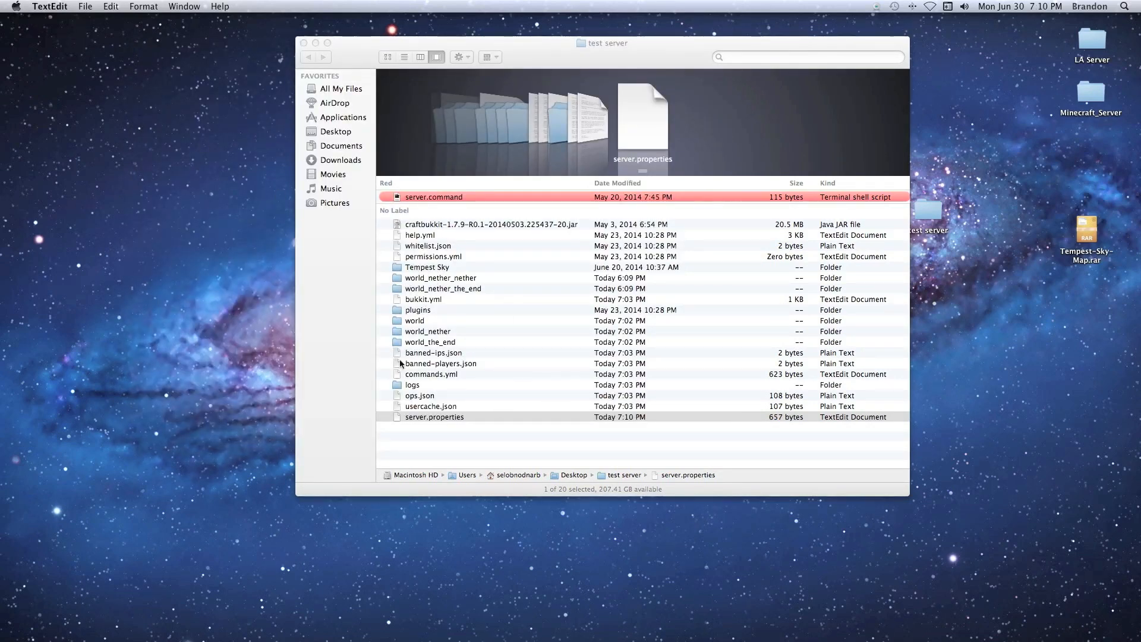
Step: Launch server.command from the test server folder to start the Bukkit server
double_click(435, 197)
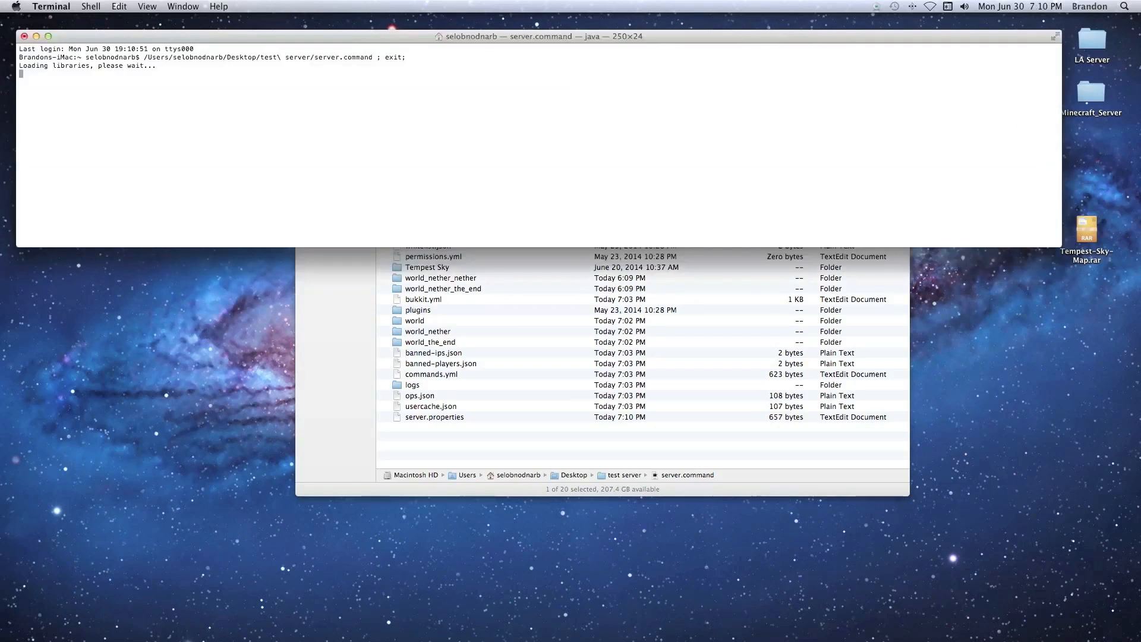
mouse_move(357, 441)
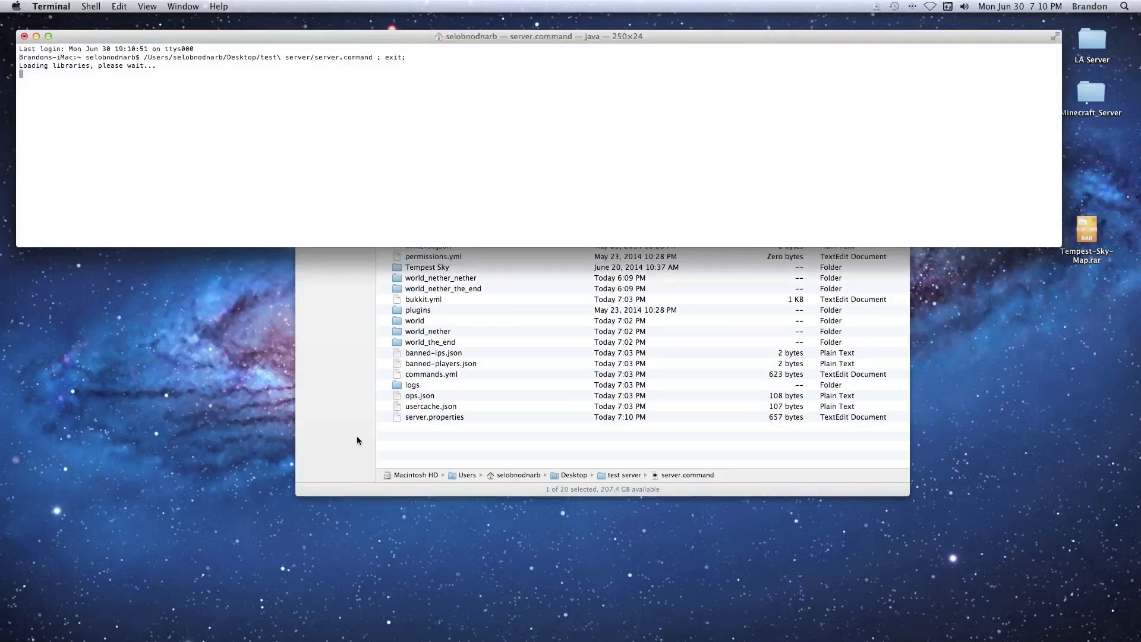
mouse_move(279, 262)
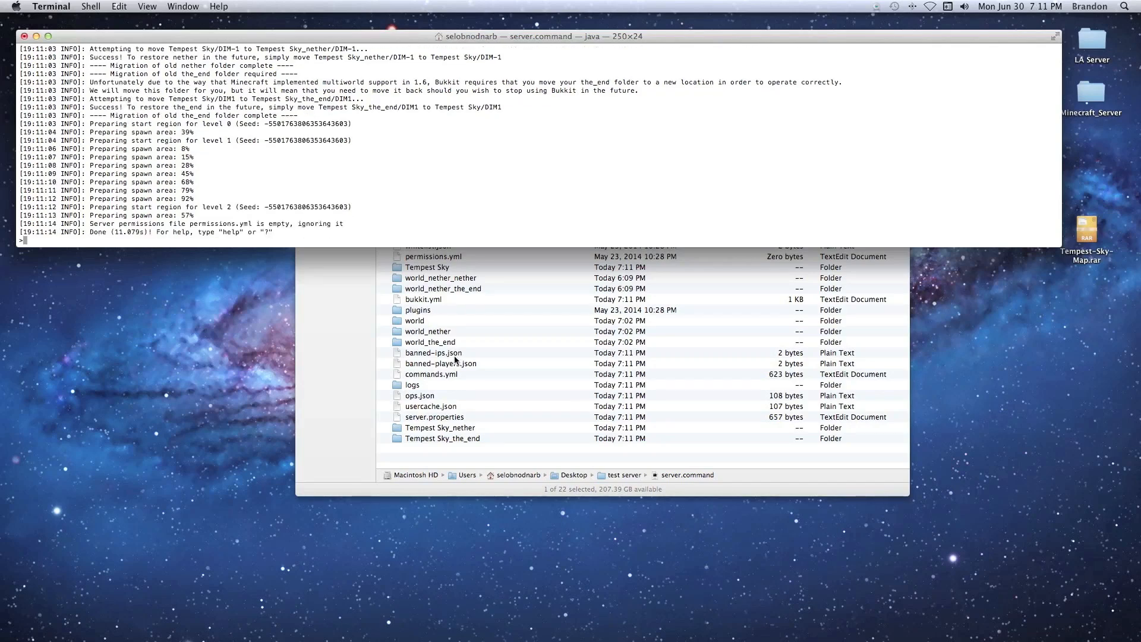
mouse_move(498, 391)
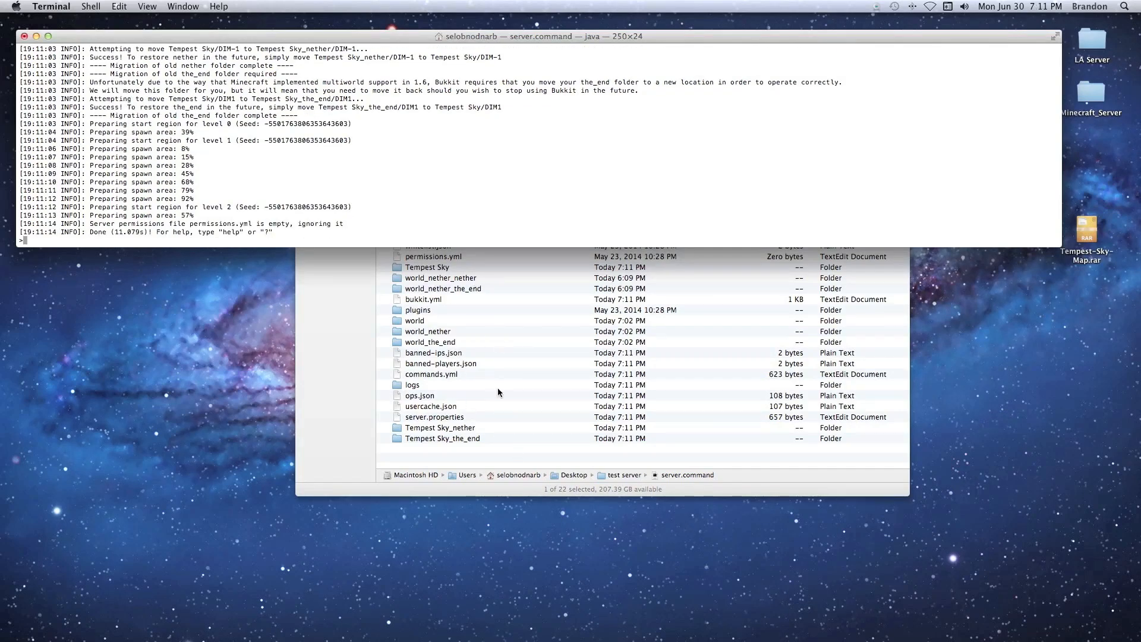
mouse_move(336, 313)
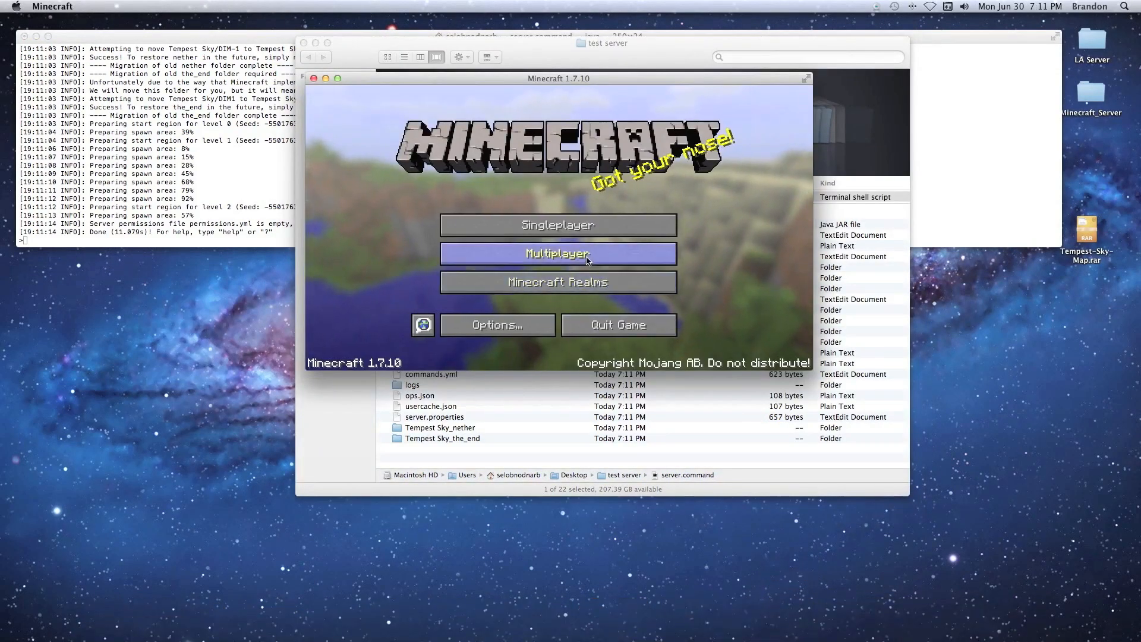
Step: Join the local server through Multiplayer and enter the command '/gamemode adventure'
click(557, 253)
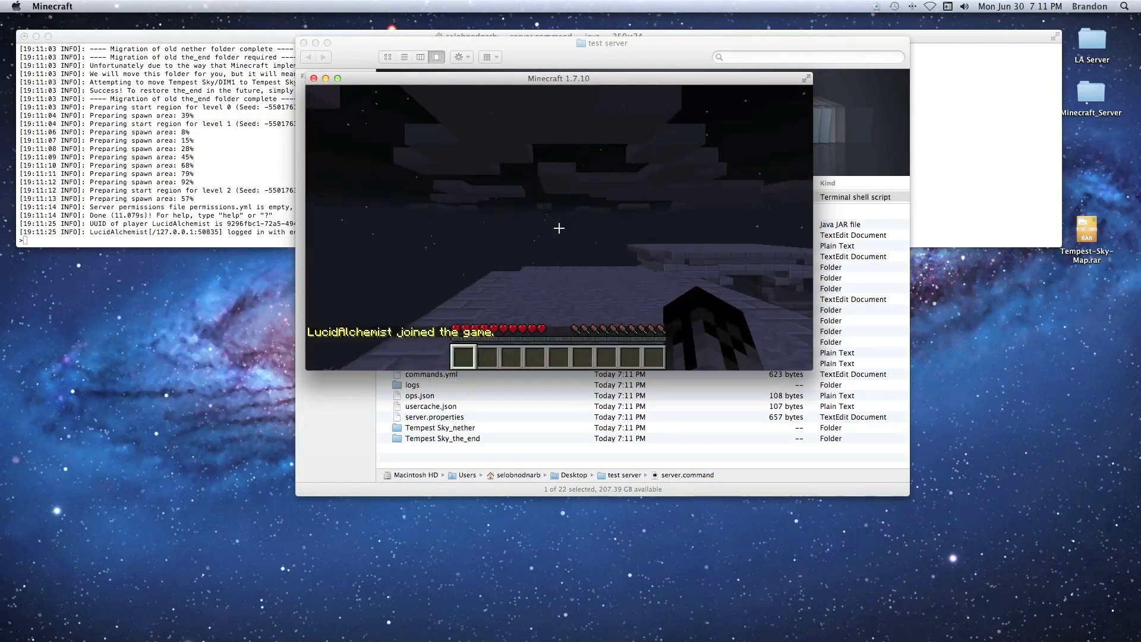
text(/gamemode)
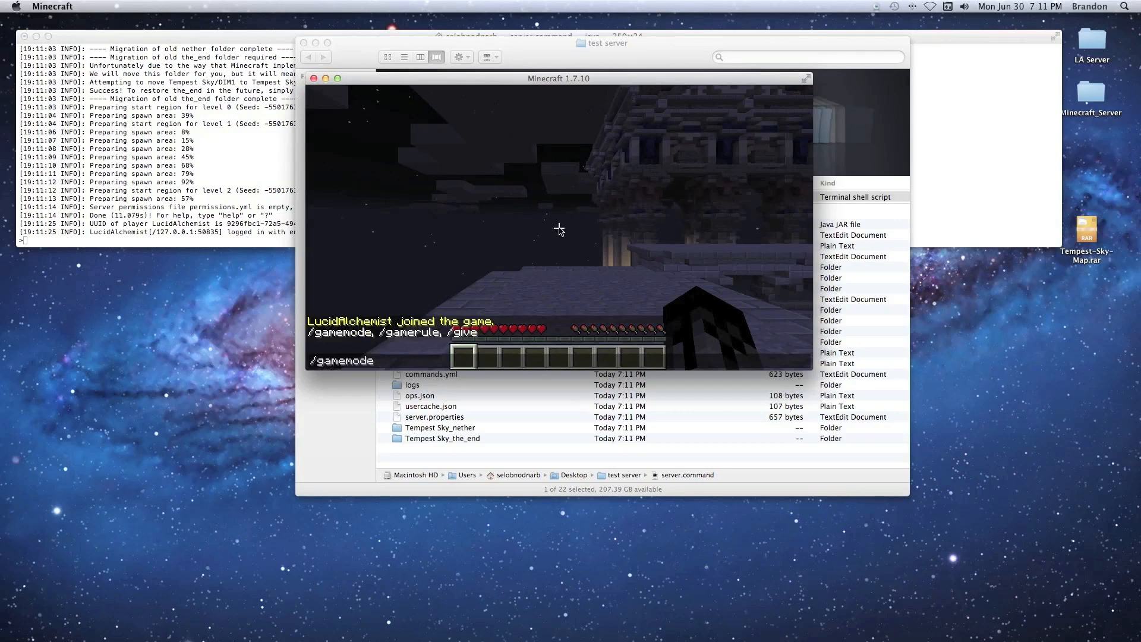
text(adventure)
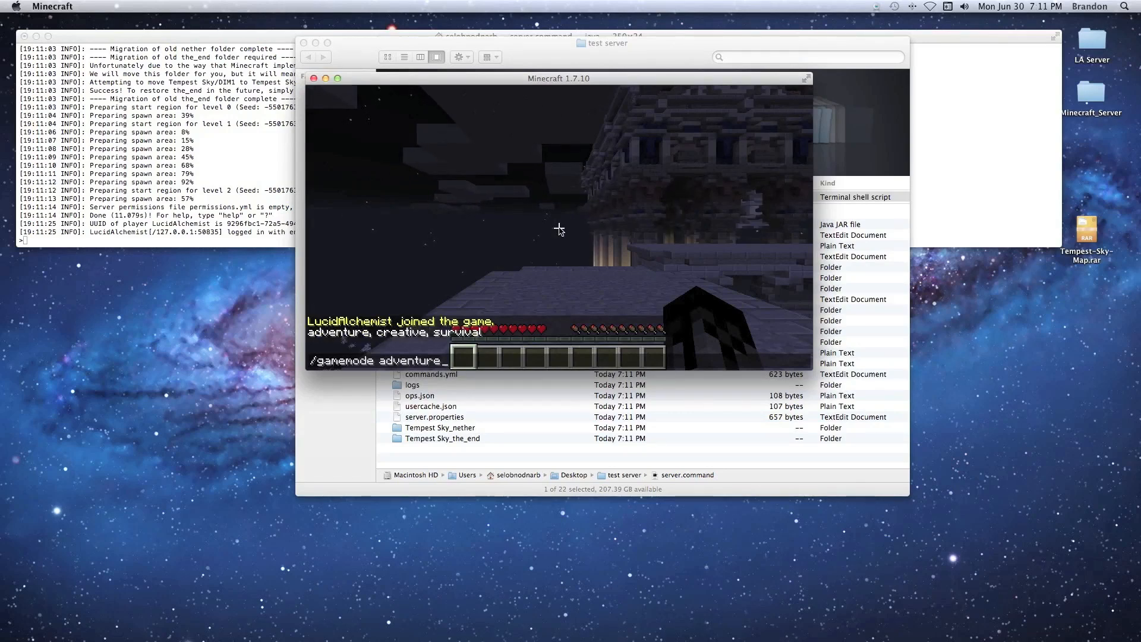
key(Return)
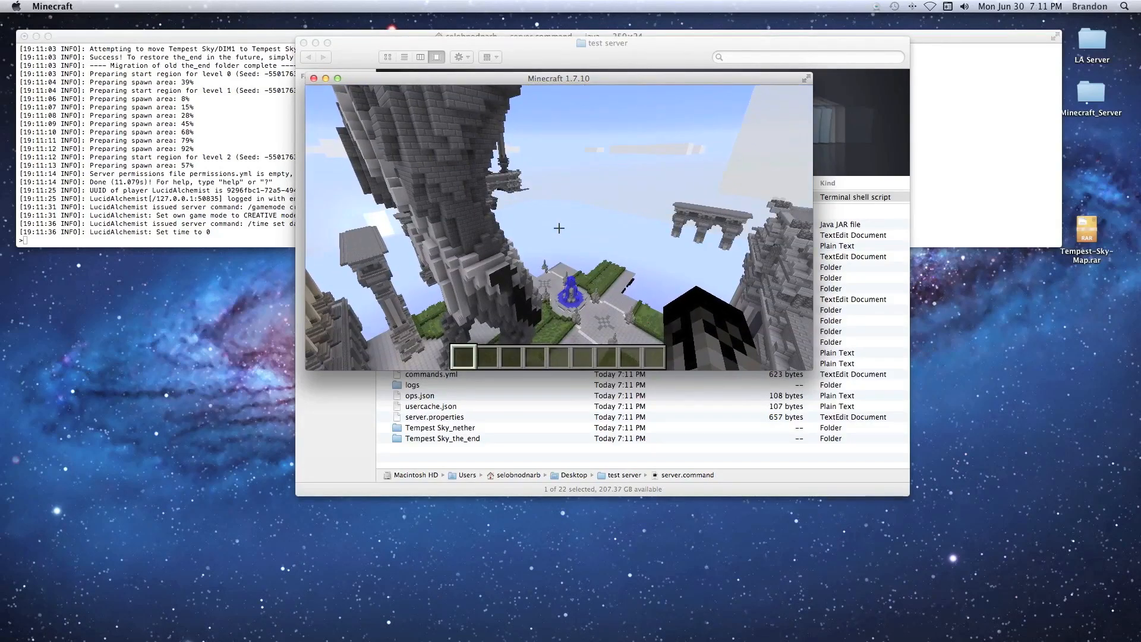
mouse_move(558, 228)
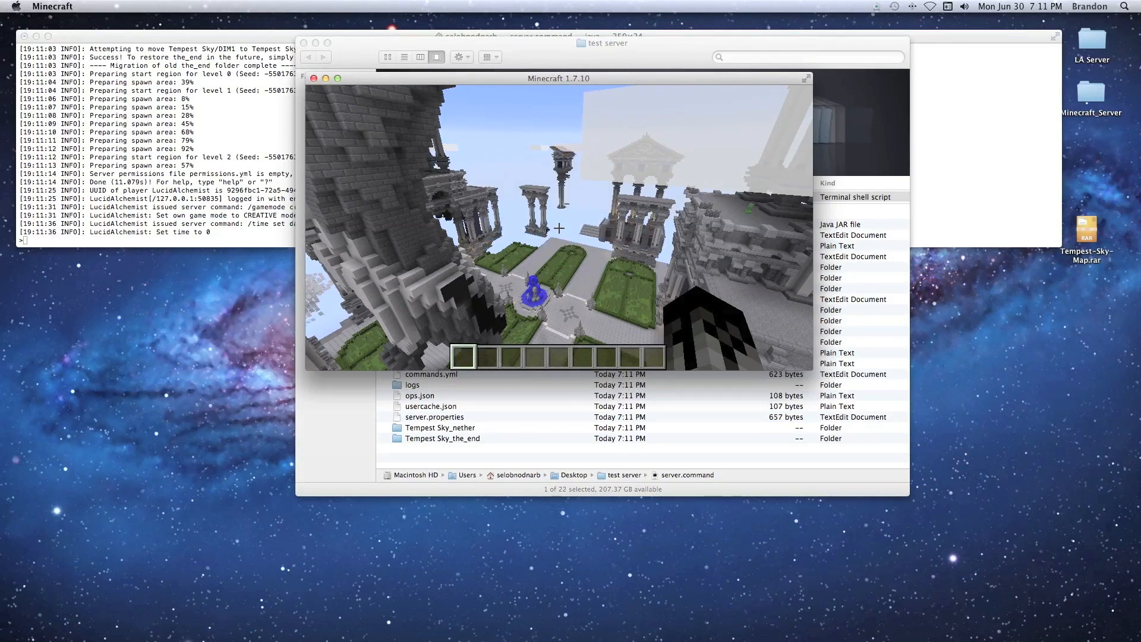
mouse_move(558, 218)
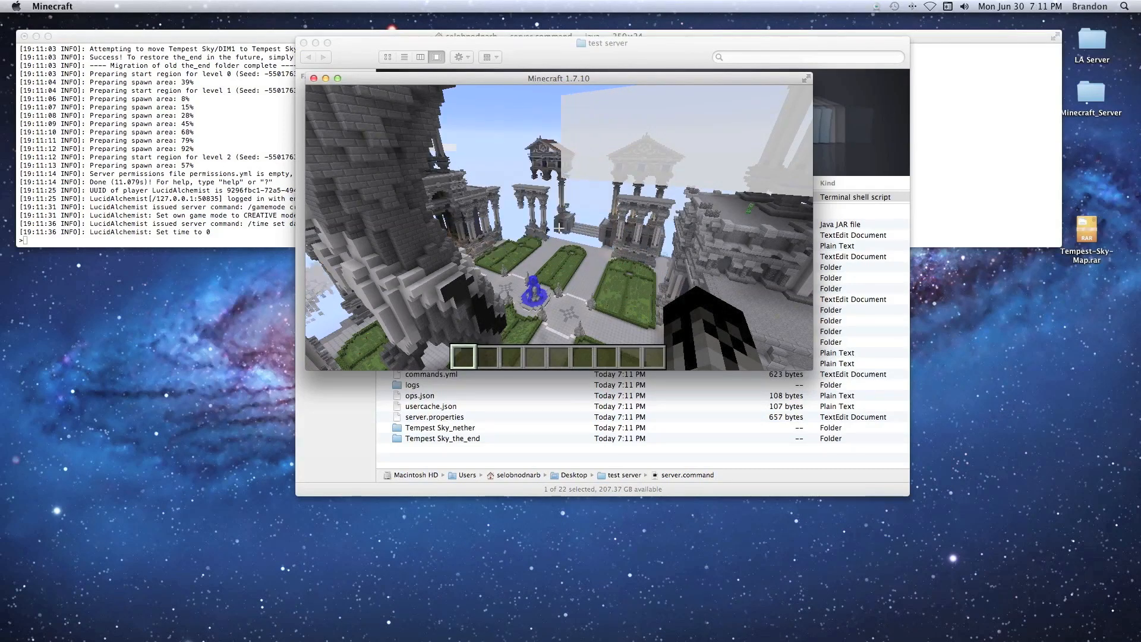